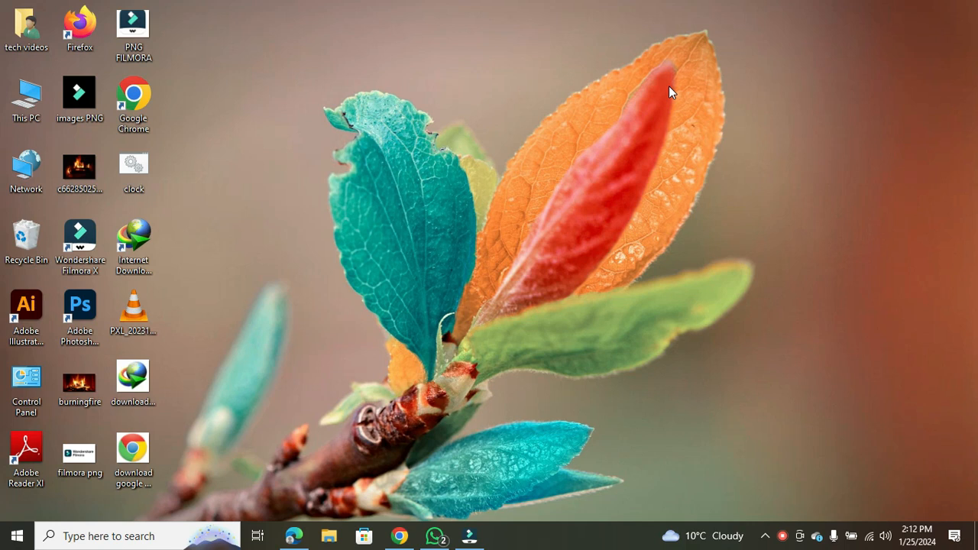
{"action": "mouse_move", "coordinate": [328, 535]}
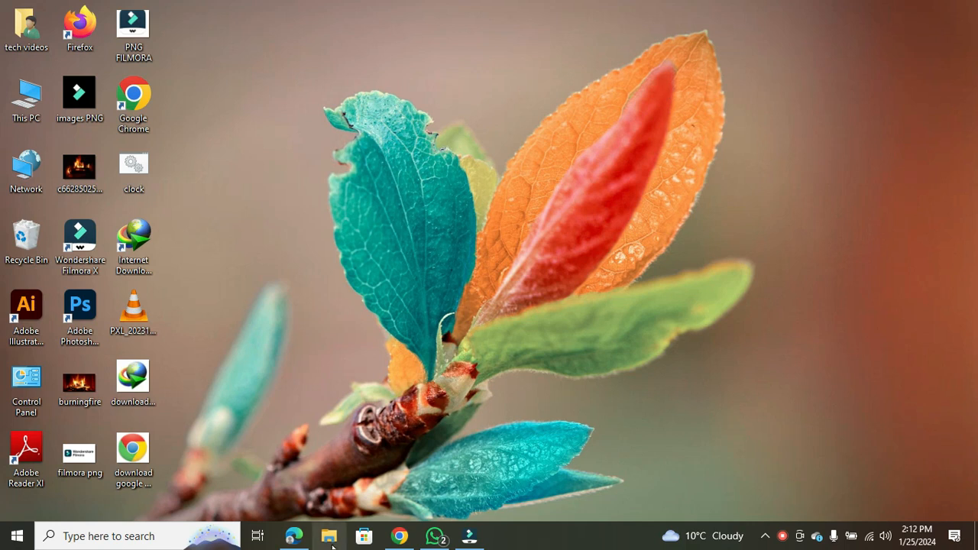
- Launch File Explorer from the taskbar and switch to the Downloads folder
{"action": "left_click", "coordinate": [328, 535]}
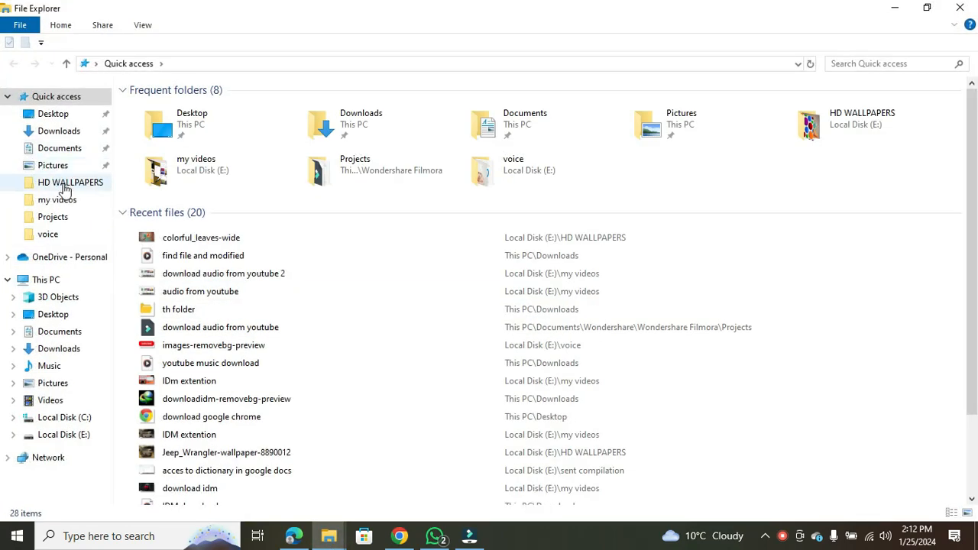
{"action": "left_click", "coordinate": [58, 132]}
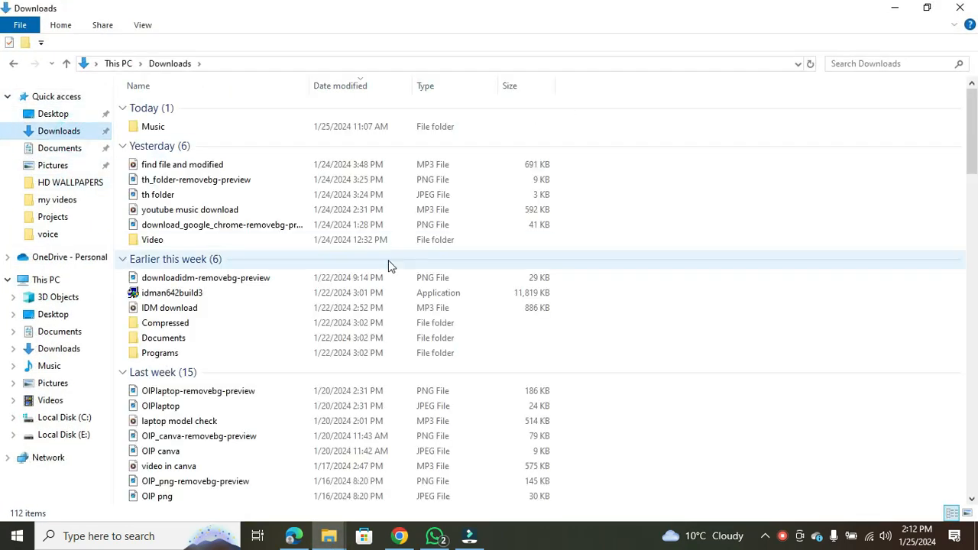
{"action": "mouse_move", "coordinate": [856, 153]}
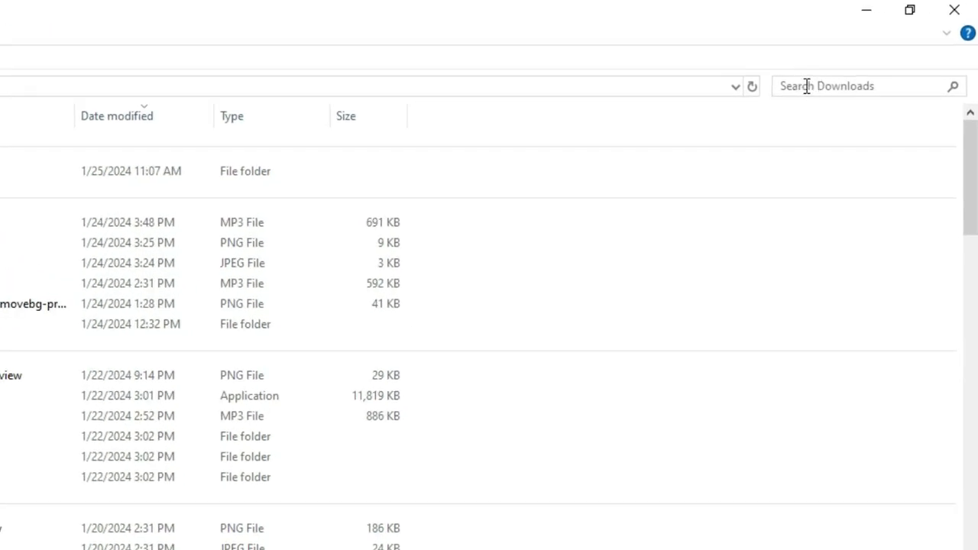
- Run a 'datemodified:' search in Downloads, returning 114 date-grouped results
{"action": "type", "text": "date"}
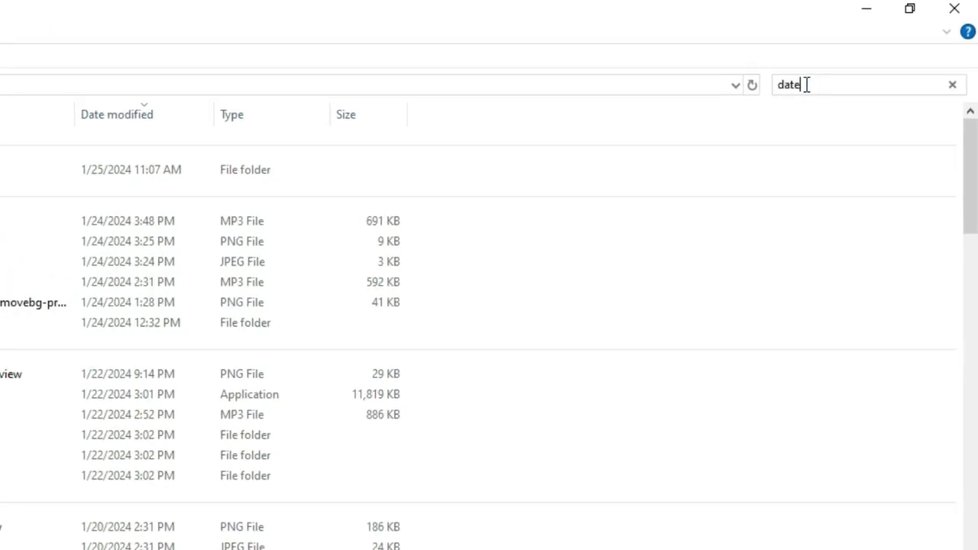
{"action": "type", "text": "modified:"}
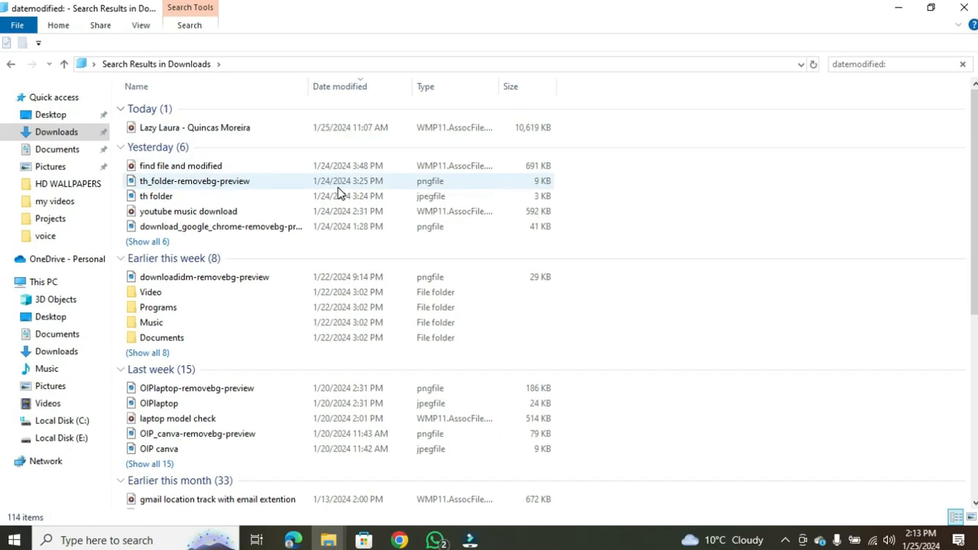
{"action": "left_click", "coordinate": [152, 321]}
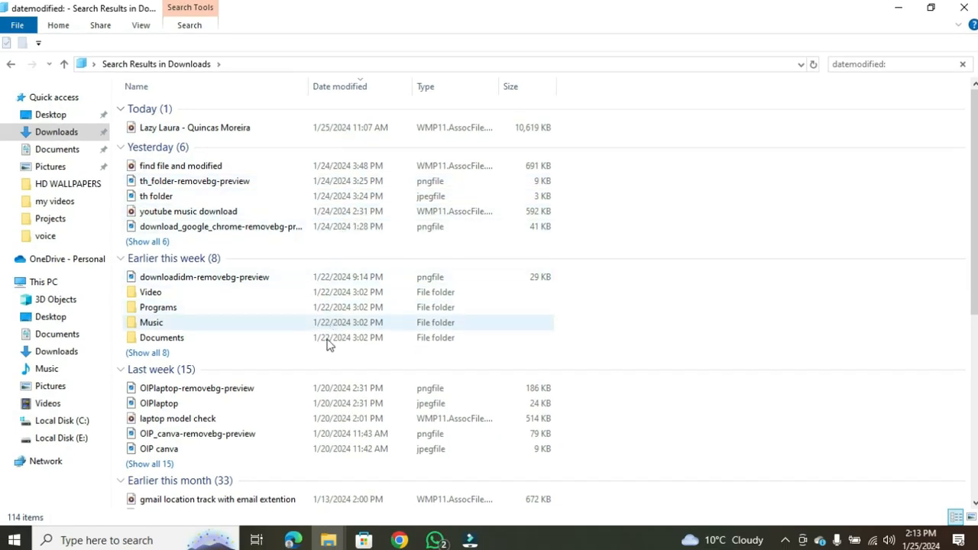
{"action": "mouse_move", "coordinate": [342, 330]}
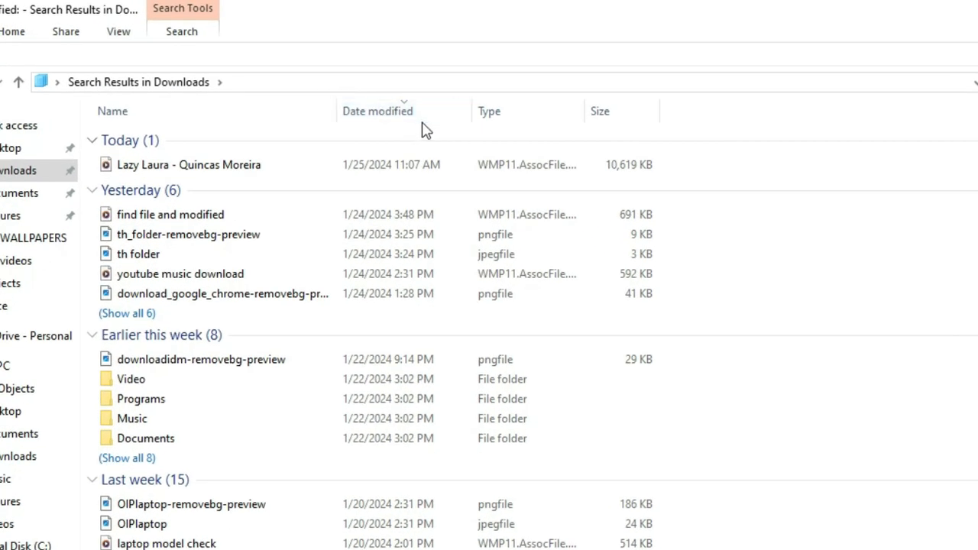
- Show the Date modified calendar dropdown and the Search ribbon options for the results
{"action": "left_click", "coordinate": [465, 110]}
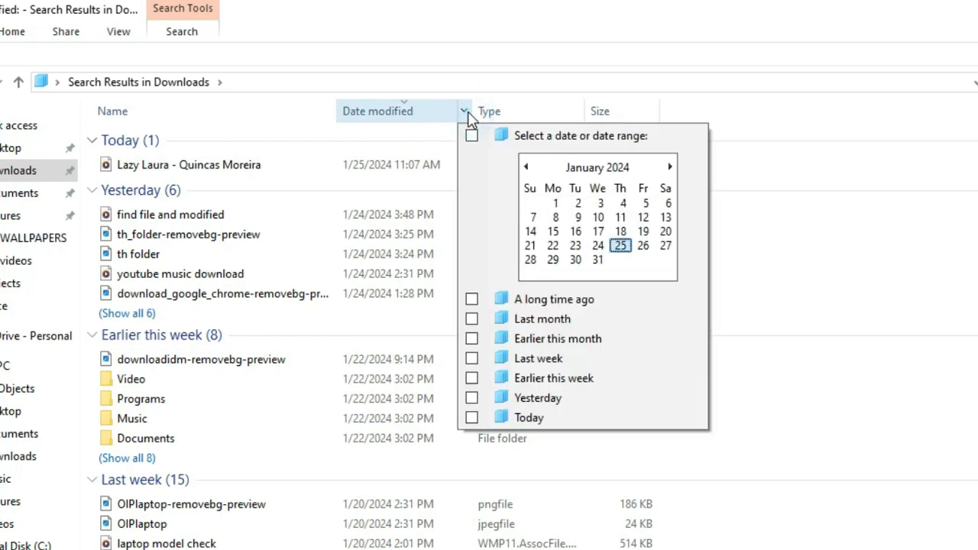
{"action": "left_click", "coordinate": [553, 298]}
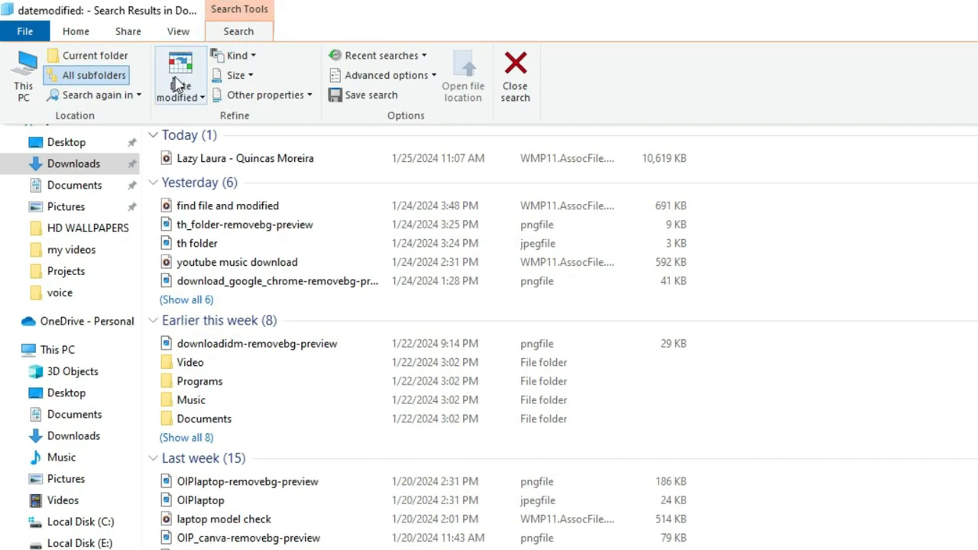
{"action": "left_click", "coordinate": [181, 75]}
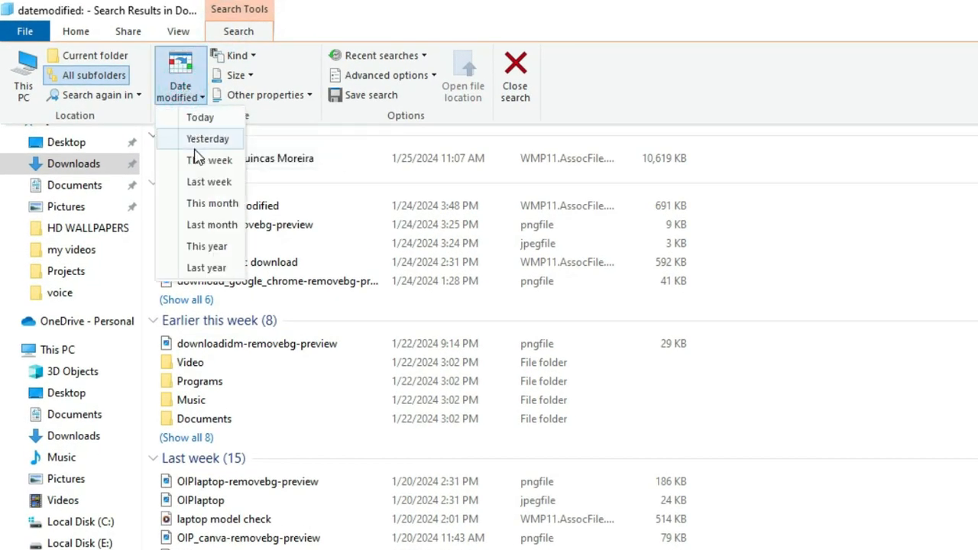
{"action": "mouse_move", "coordinate": [199, 116]}
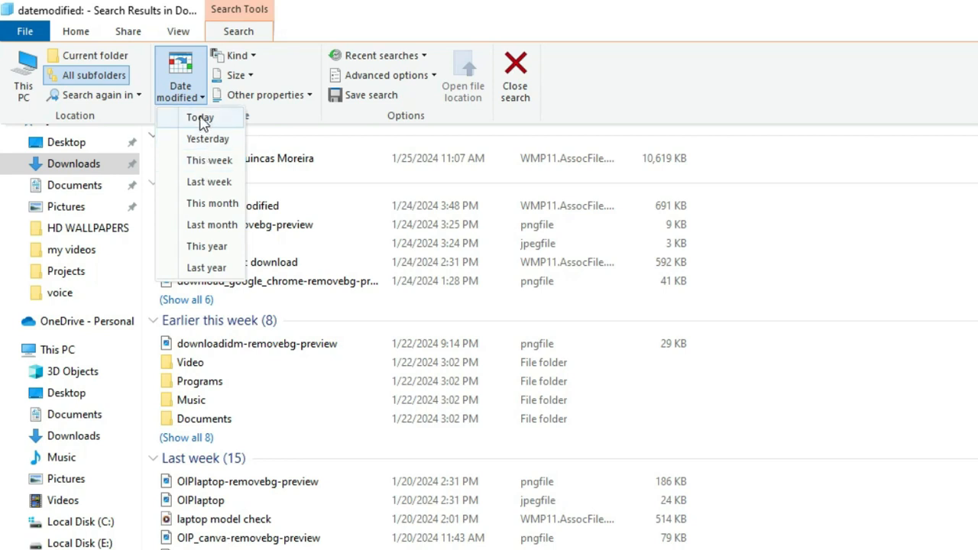
{"action": "mouse_move", "coordinate": [202, 181]}
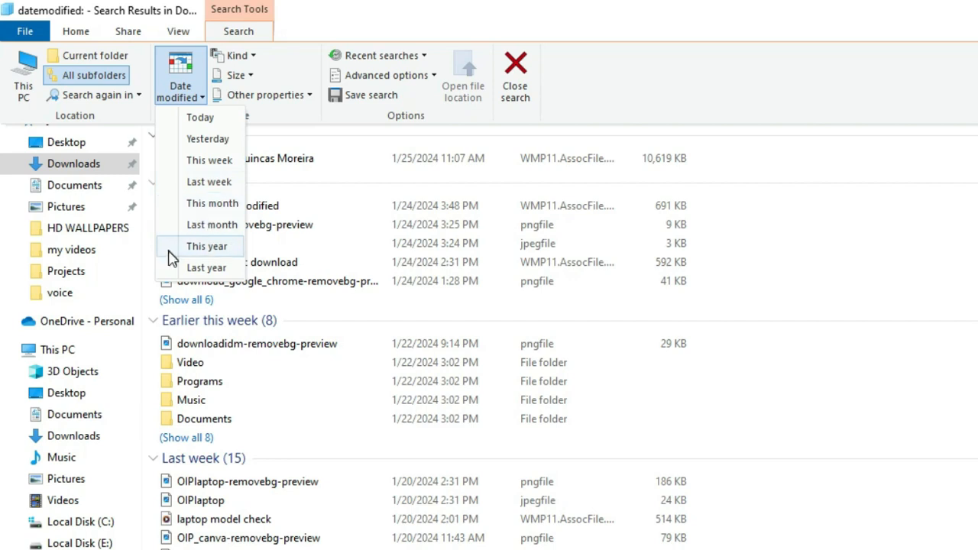
{"action": "mouse_move", "coordinate": [268, 254]}
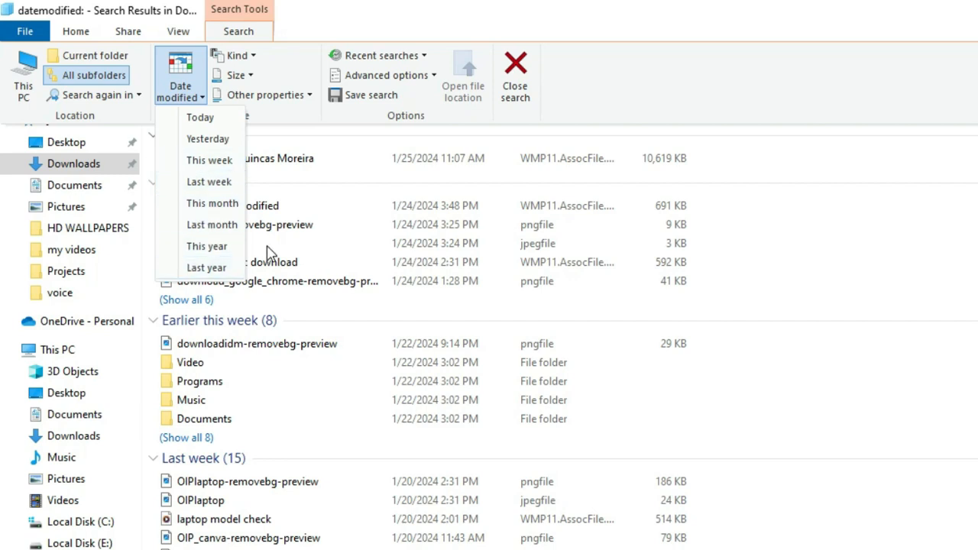
{"action": "mouse_move", "coordinate": [819, 321]}
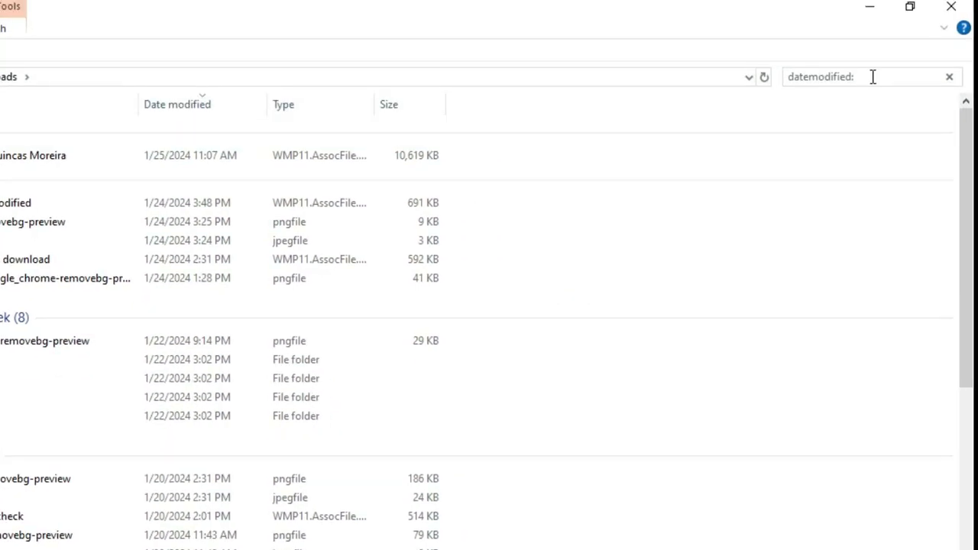
- Narrow the search to 'datemodified:12/4/2023', listing files from December 2023 onward
{"action": "type", "text": "12"}
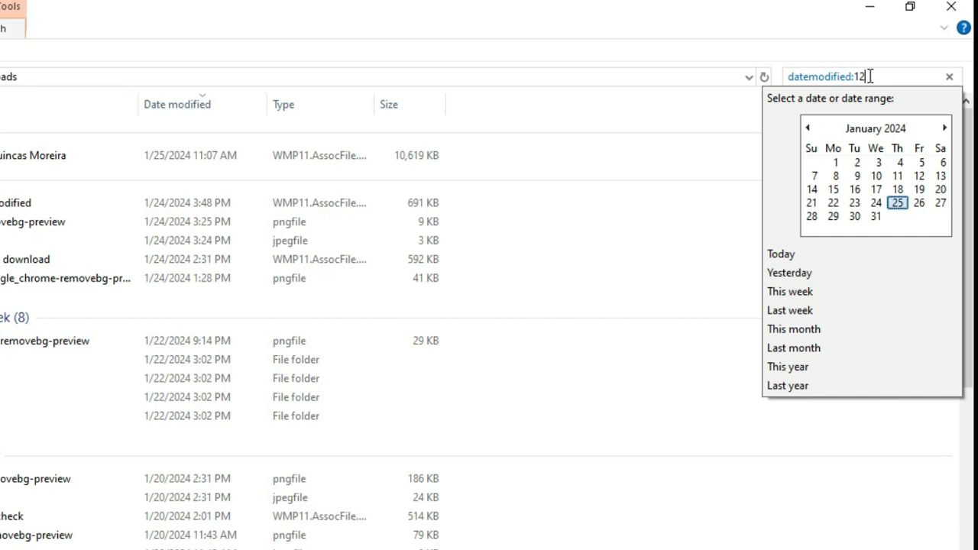
{"action": "type", "text": "/1"}
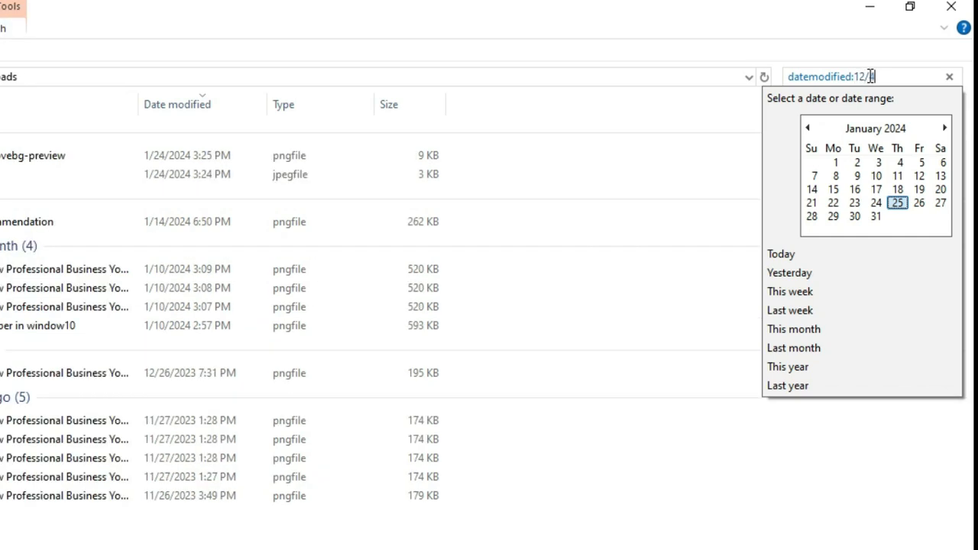
{"action": "type", "text": "4/2023"}
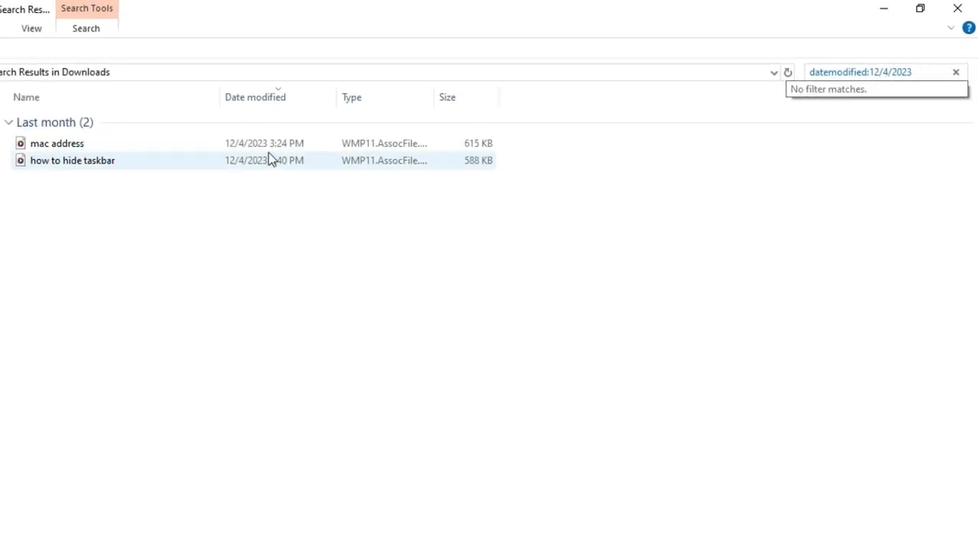
{"action": "left_click", "coordinate": [864, 72]}
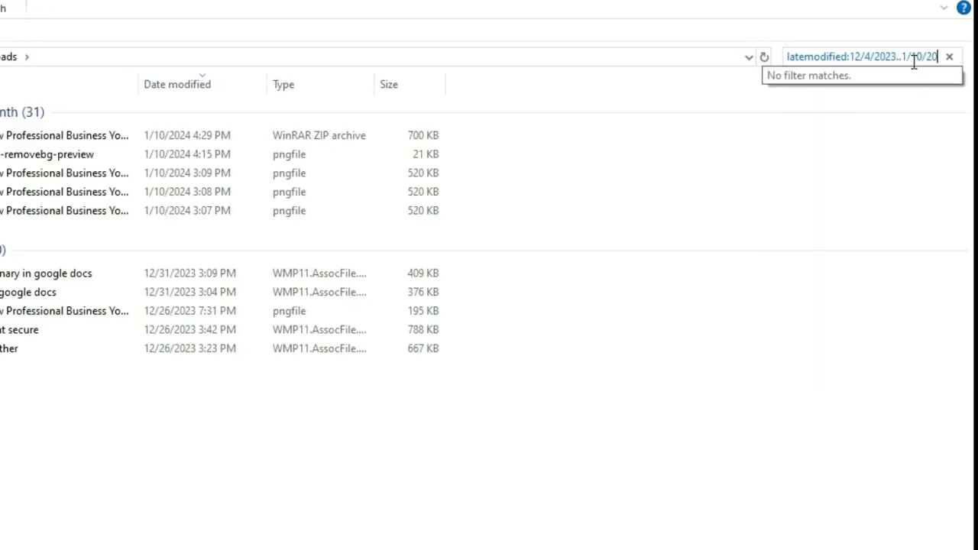
- Extend the range to 12/4/2023..1/10/2024, then clear the search to show all 112 Downloads items
{"action": "left_click", "coordinate": [863, 55]}
{"action": "type", "text": "24"}
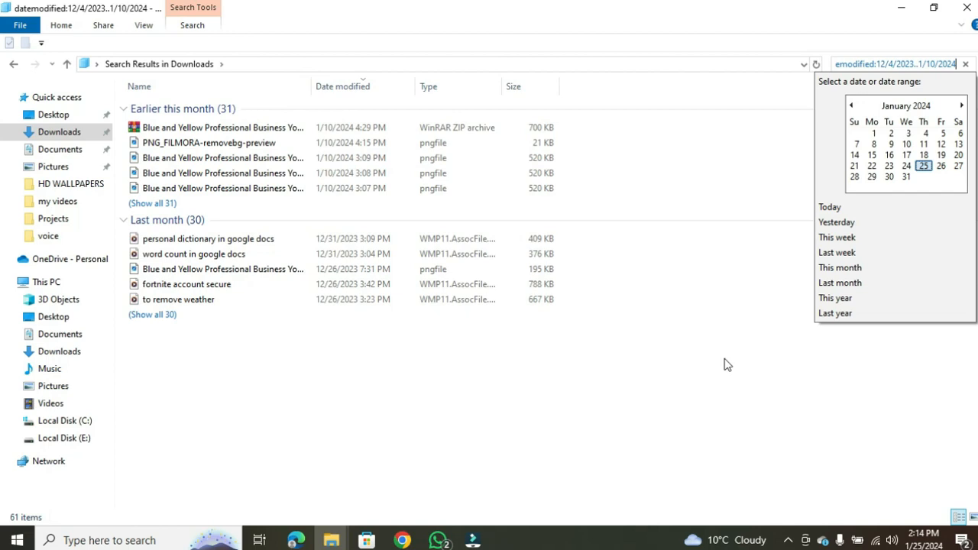
{"action": "mouse_move", "coordinate": [749, 323]}
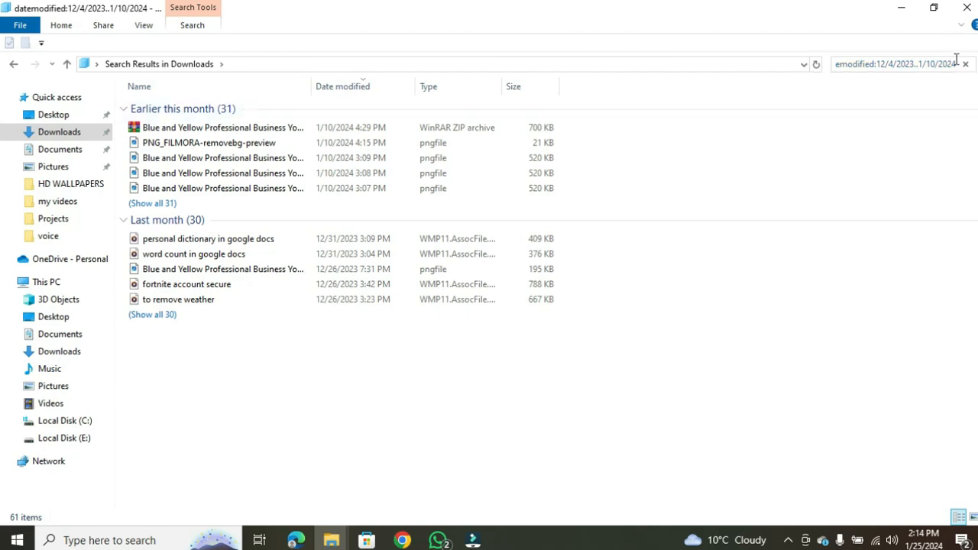
{"action": "left_click", "coordinate": [965, 64]}
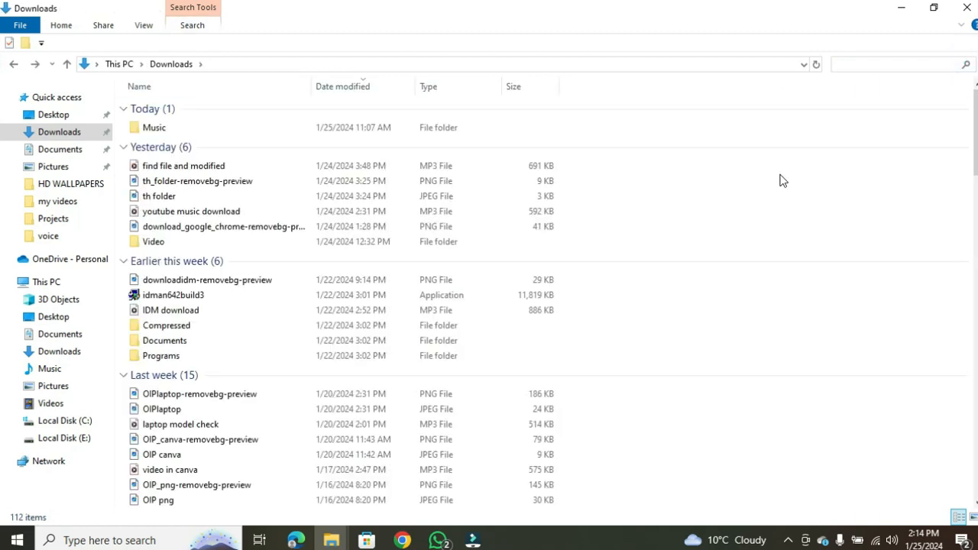